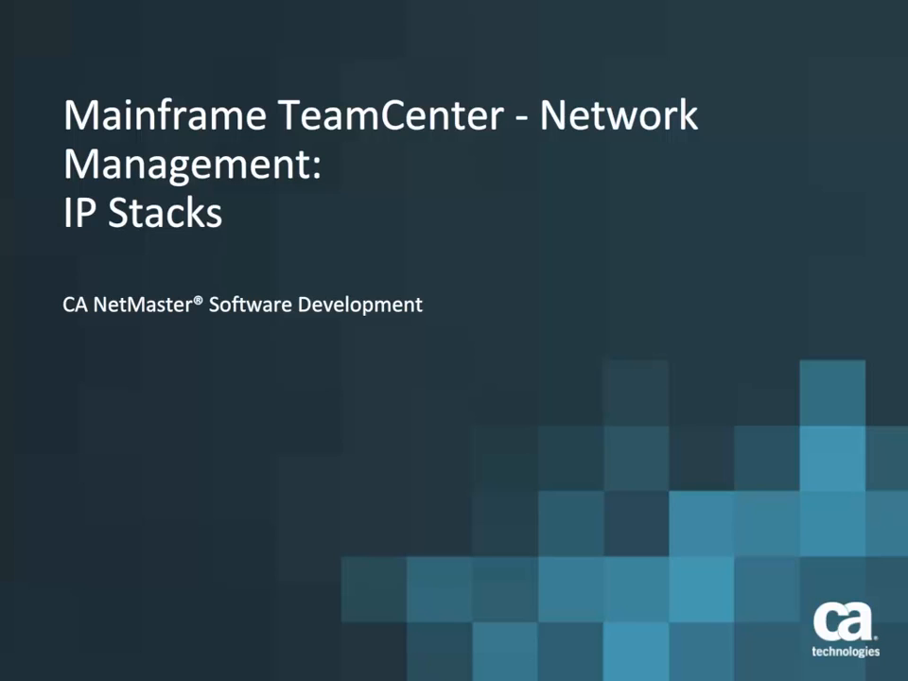
Advance to the IP Stacks System Summary listing the system's two TCP/IP stacks
{"action": "key", "text": "Right"}
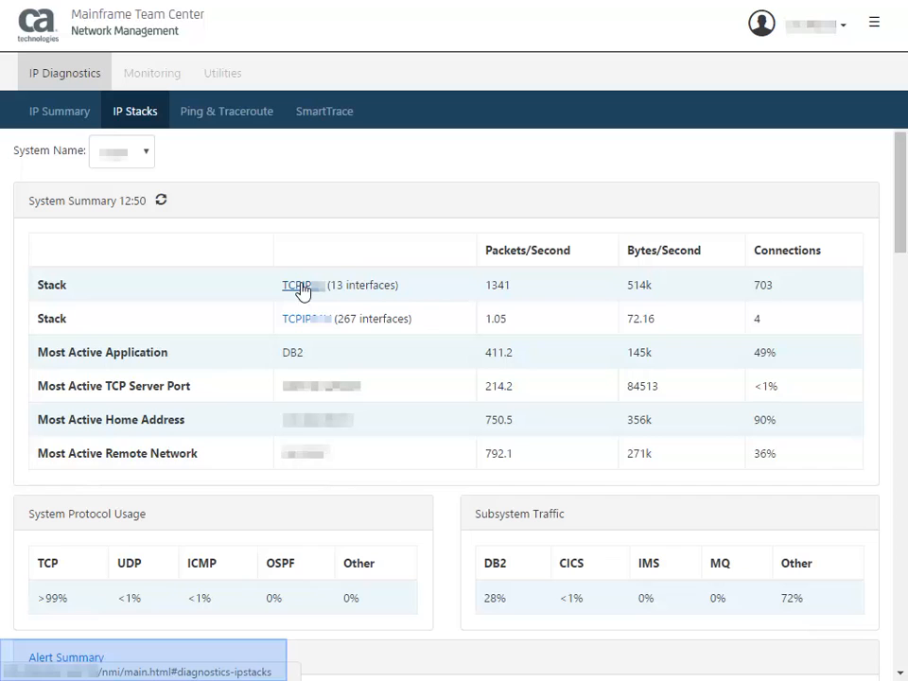
Drill into the first TCP/IP stack and view its Traffic totals by Application
{"action": "left_click", "coordinate": [303, 284]}
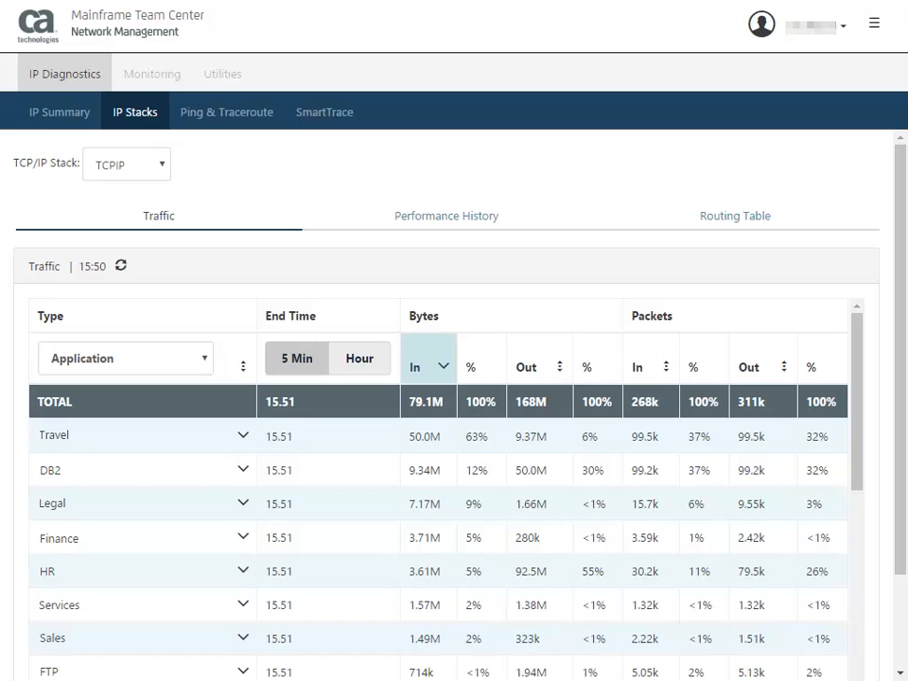
{"action": "left_click", "coordinate": [159, 215]}
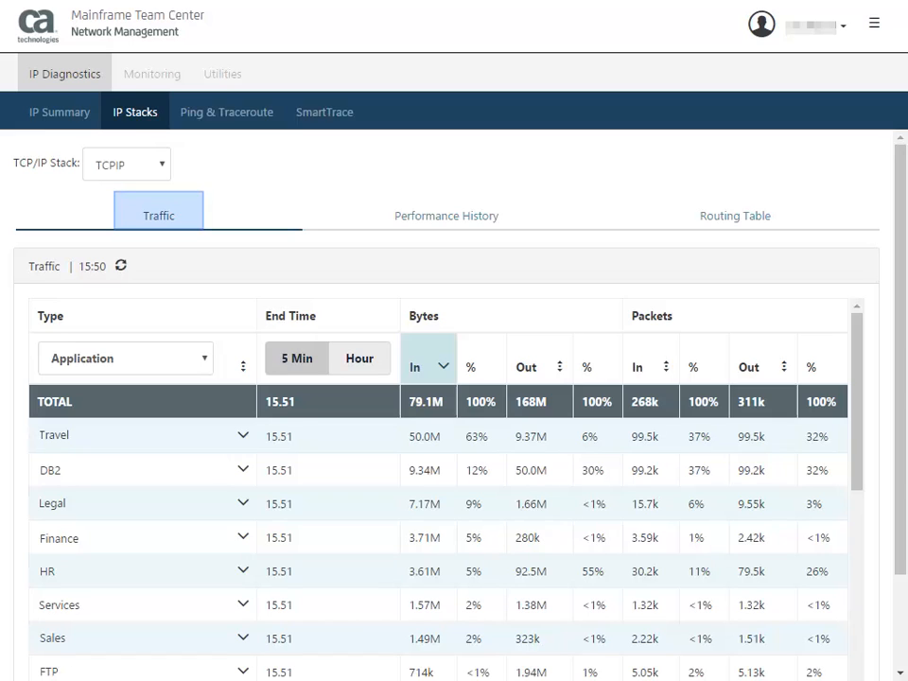
{"action": "left_click", "coordinate": [446, 215]}
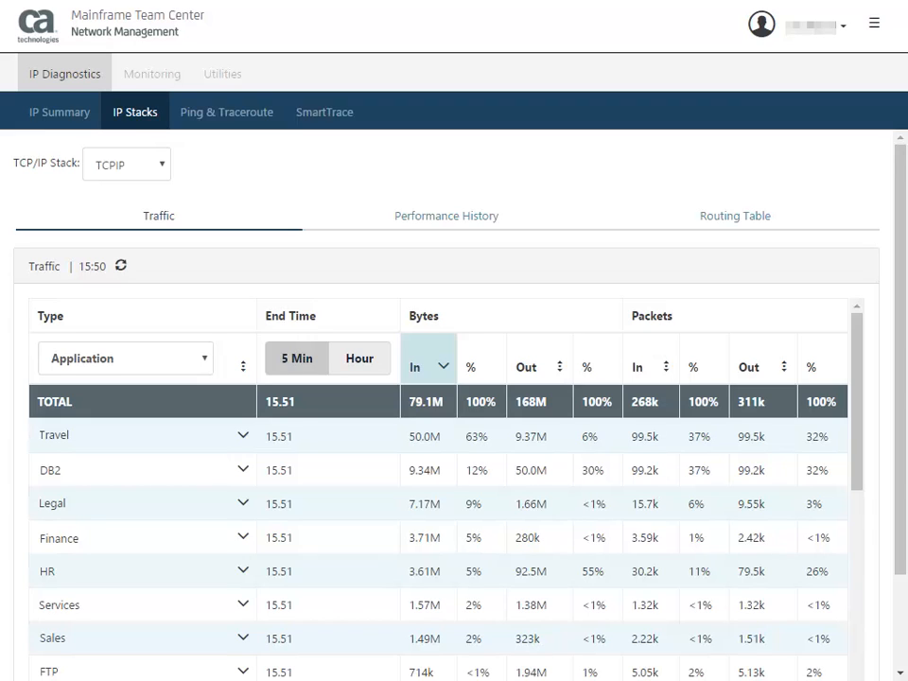
{"action": "left_click", "coordinate": [296, 357]}
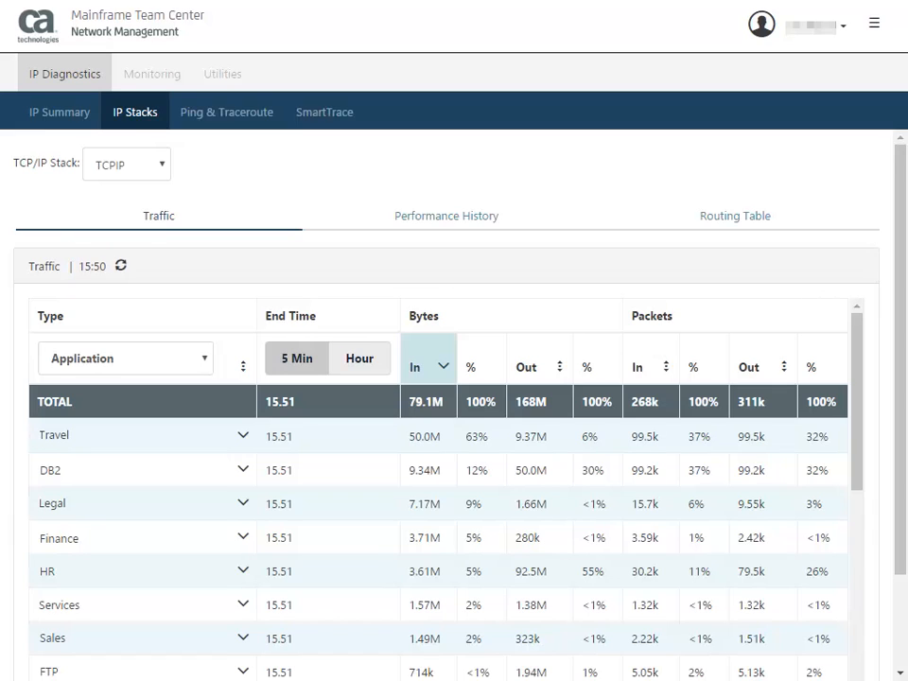
{"action": "left_click", "coordinate": [428, 367]}
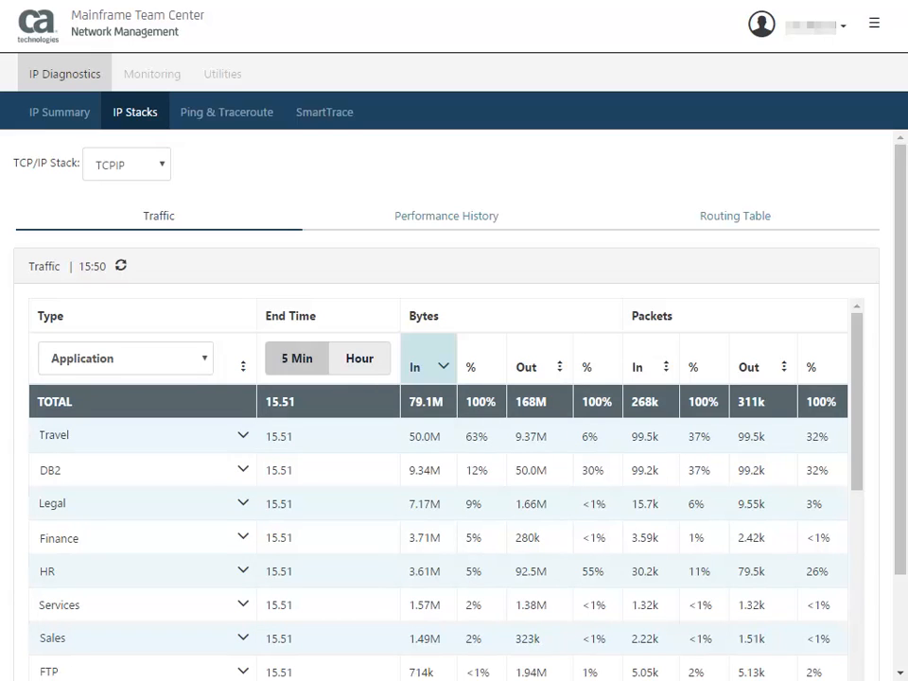
Switch the Traffic Type to Interface for the last hour
{"action": "left_click", "coordinate": [123, 357]}
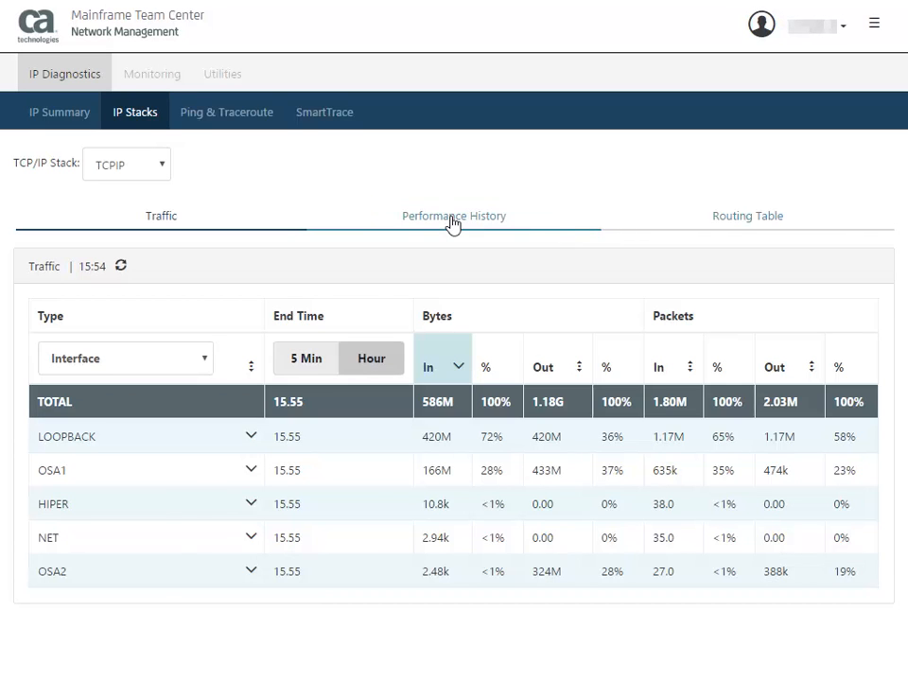
Show the stack's Performance History of sampled interface attributes
{"action": "left_click", "coordinate": [454, 216]}
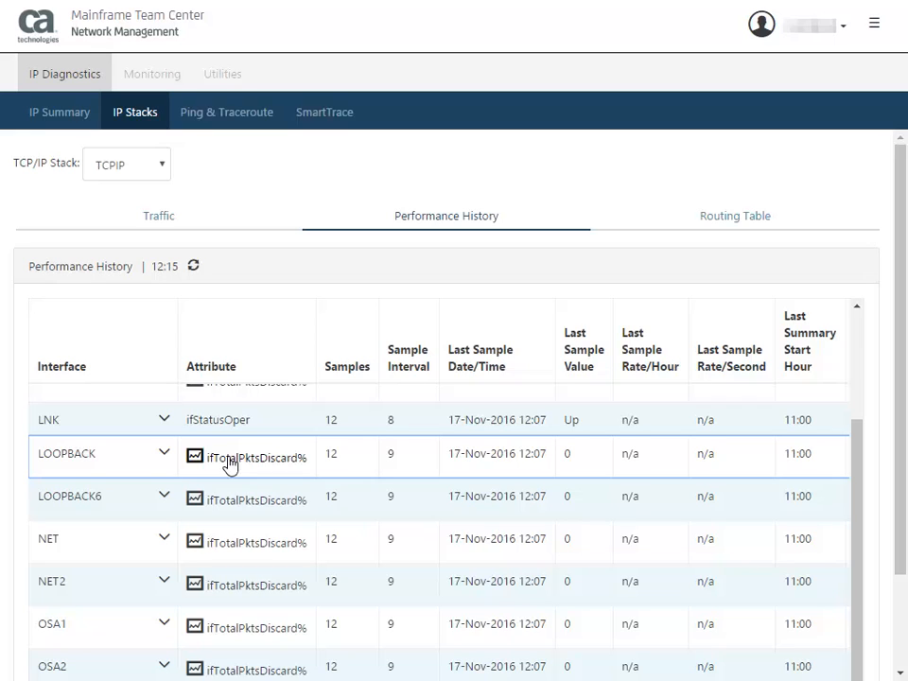
Graph LOOPBACK ifTotalPktsDiscard% history, scroll the charts, then reach the Routing Table
{"action": "left_click", "coordinate": [196, 456]}
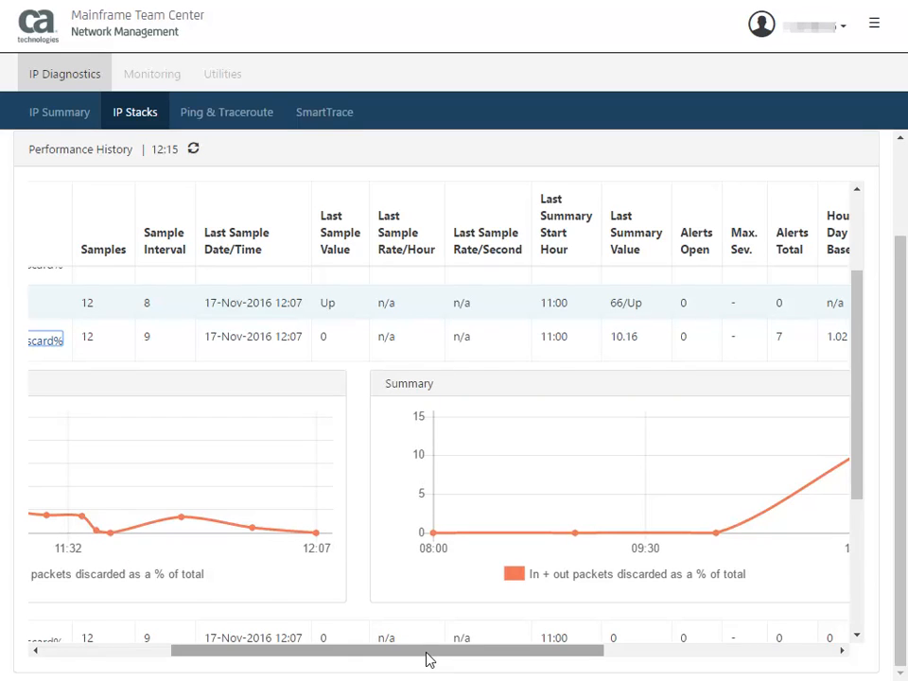
{"action": "left_click_drag", "start_coordinate": [425, 650], "coordinate": [622, 655]}
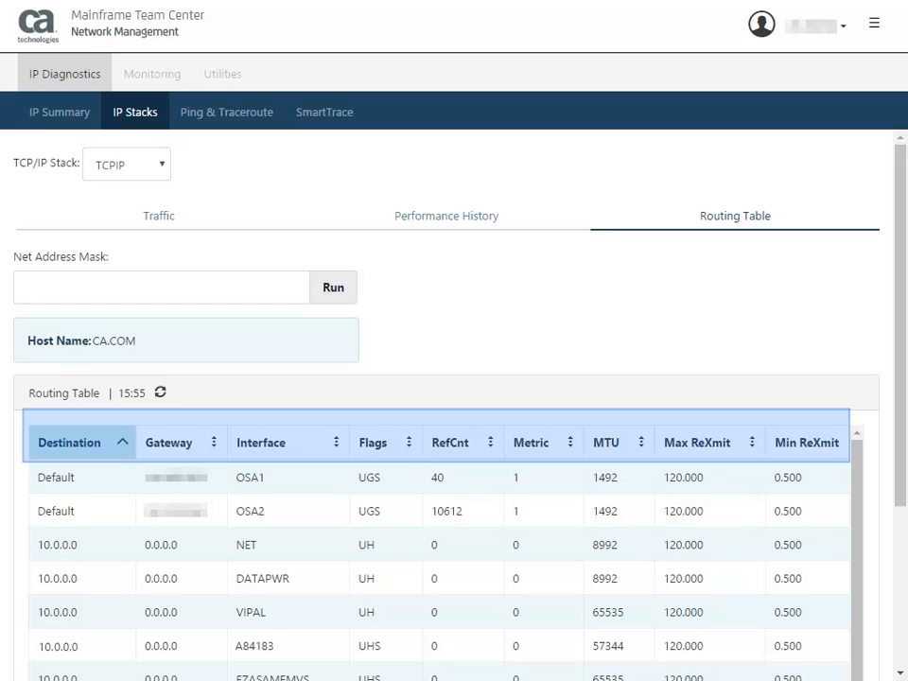
Close the demo and advance through the Summary and Thank You slides
{"action": "left_click", "coordinate": [372, 442]}
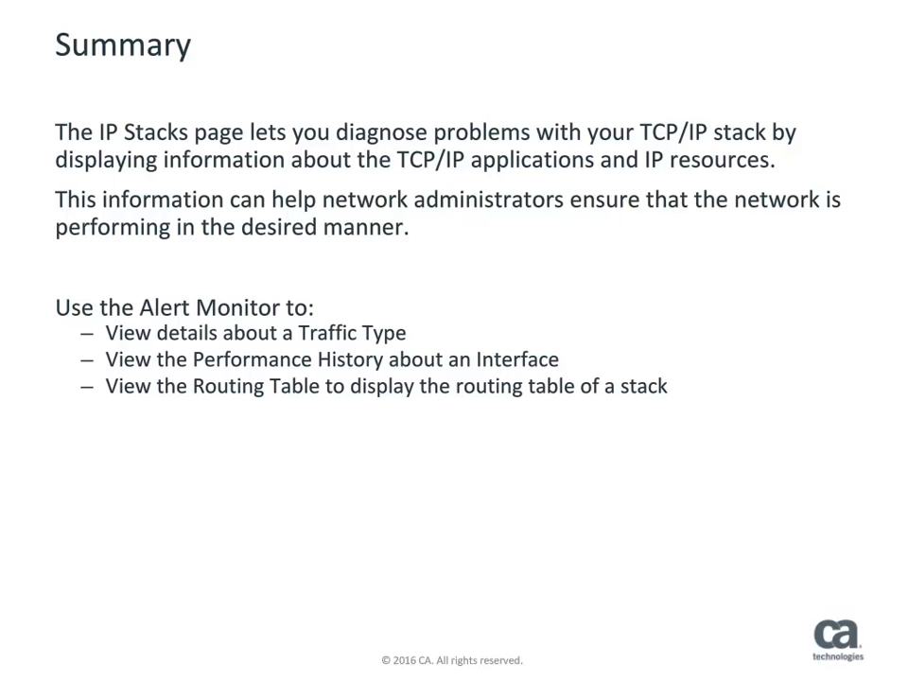
{"action": "key", "text": "right"}
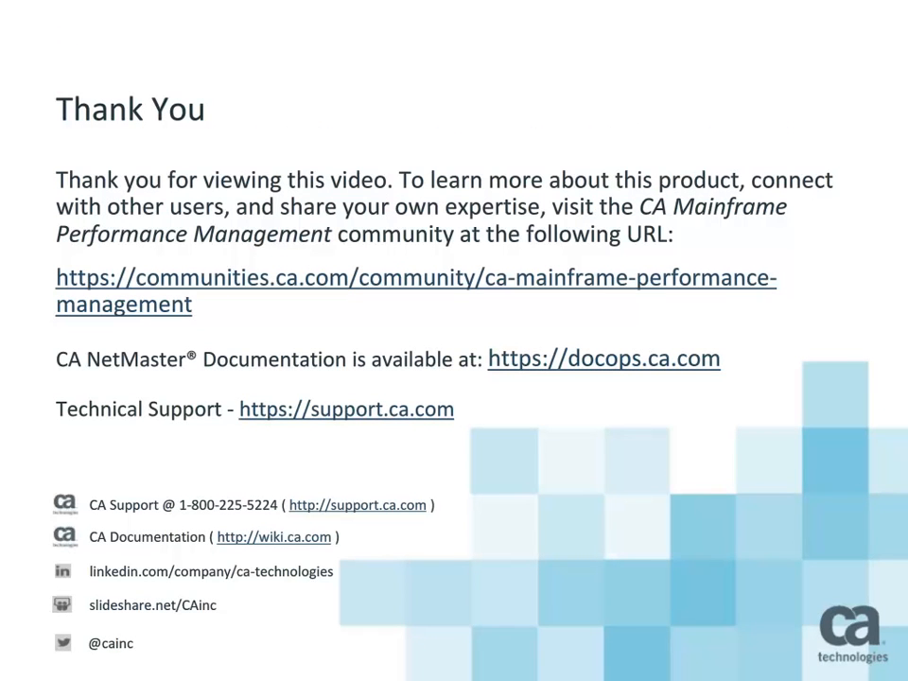